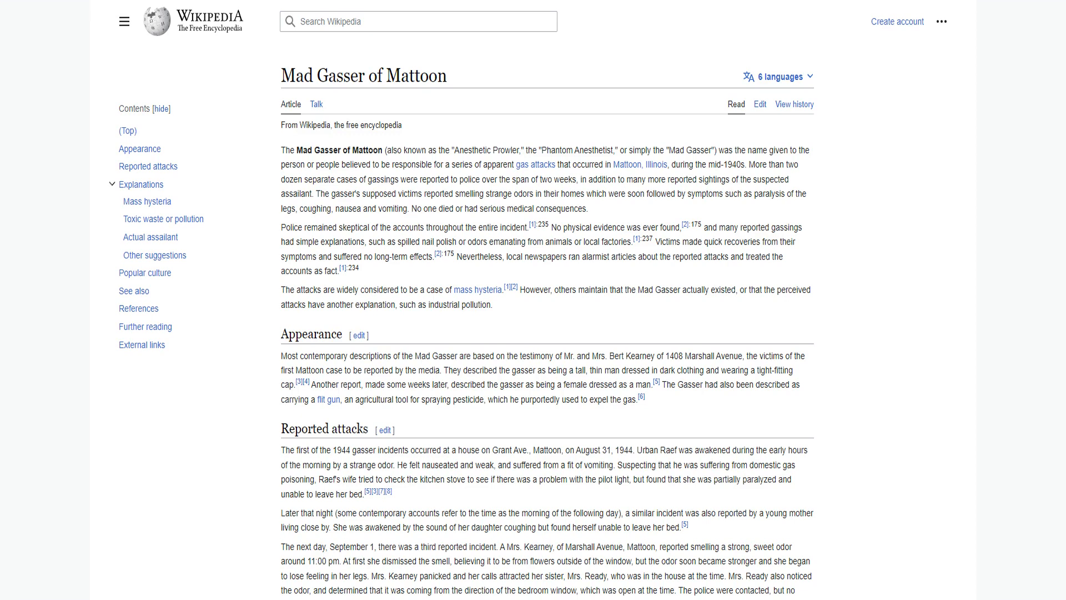
scroll(down, 3)
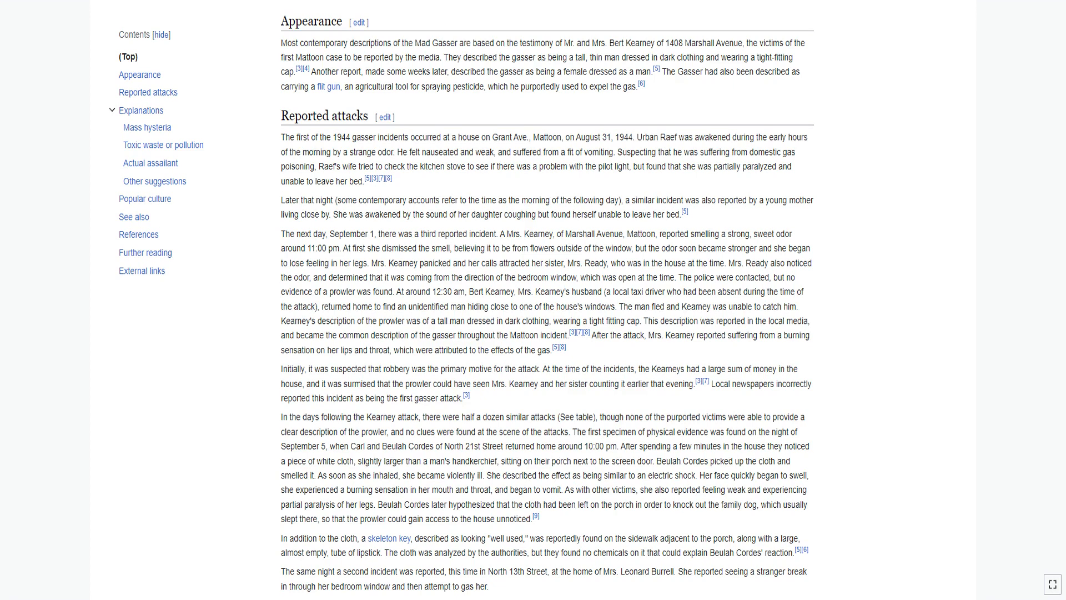
scroll(down, 3)
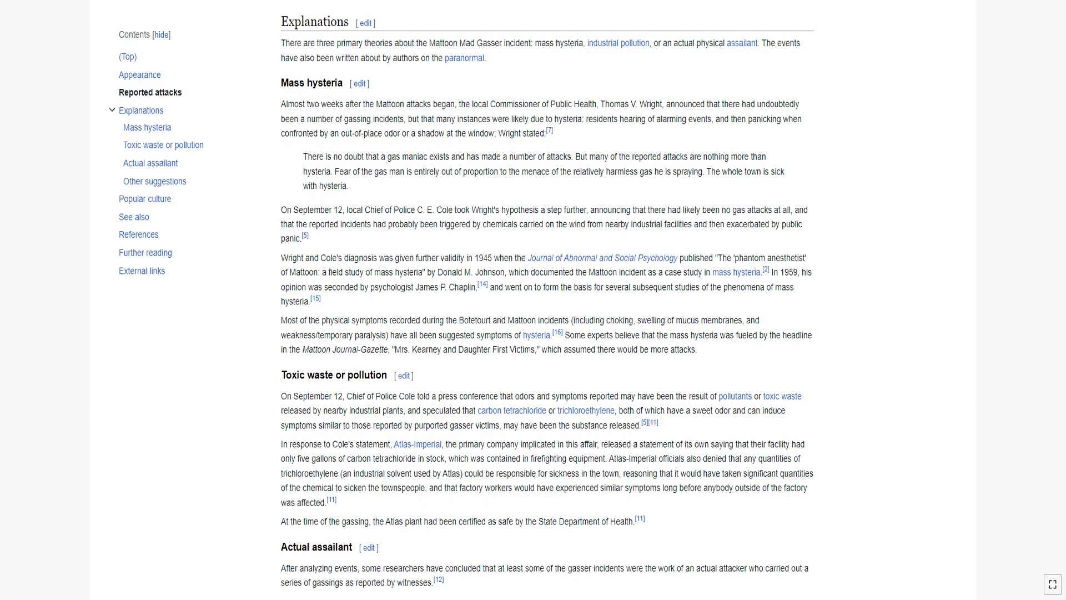
scroll(down, 3)
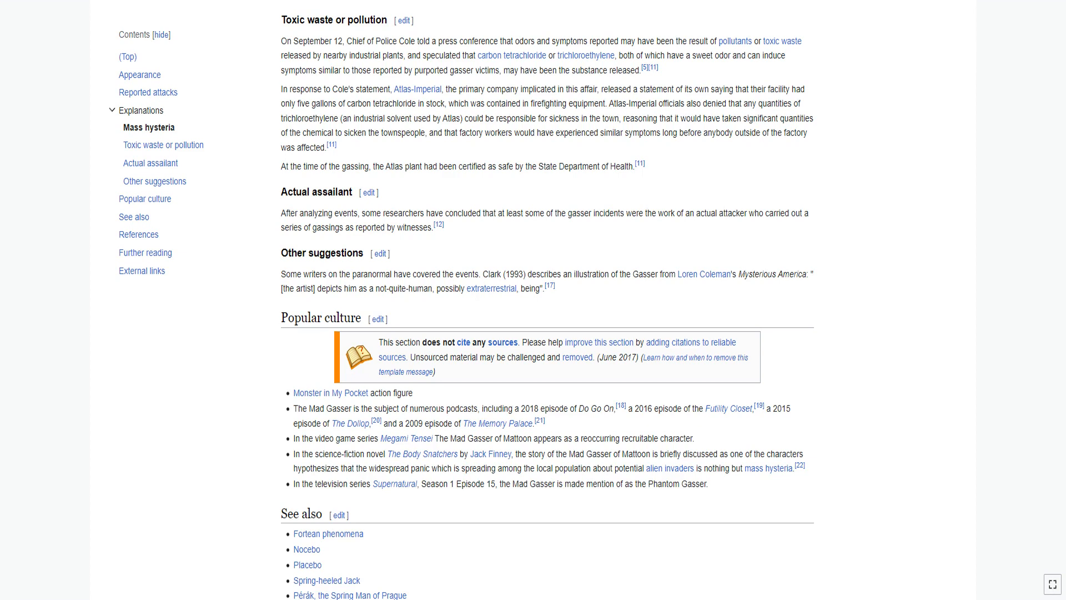
scroll(down, 3)
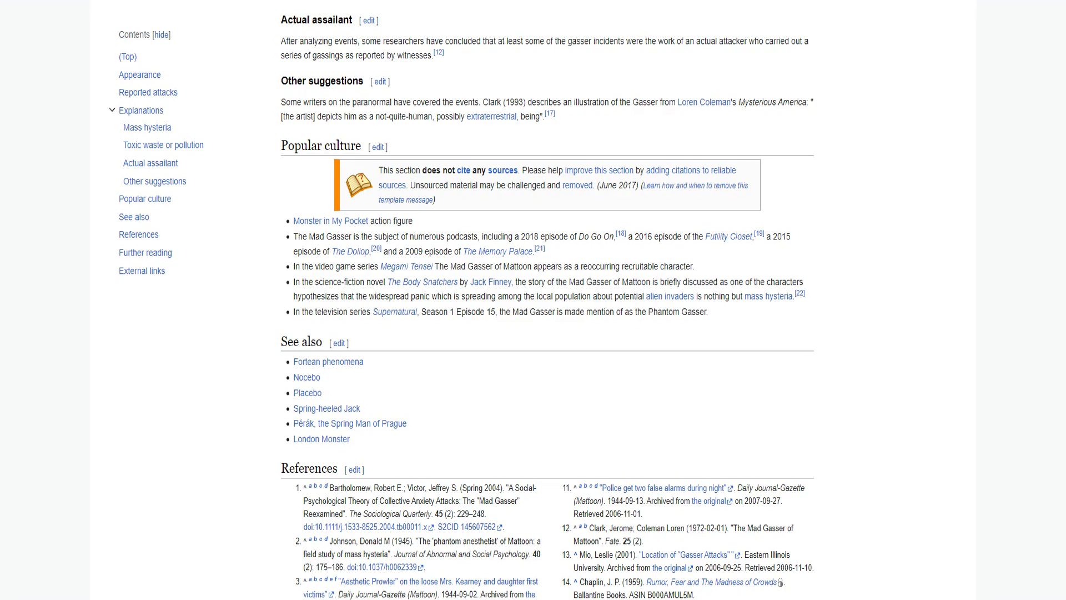
scroll(down, 3)
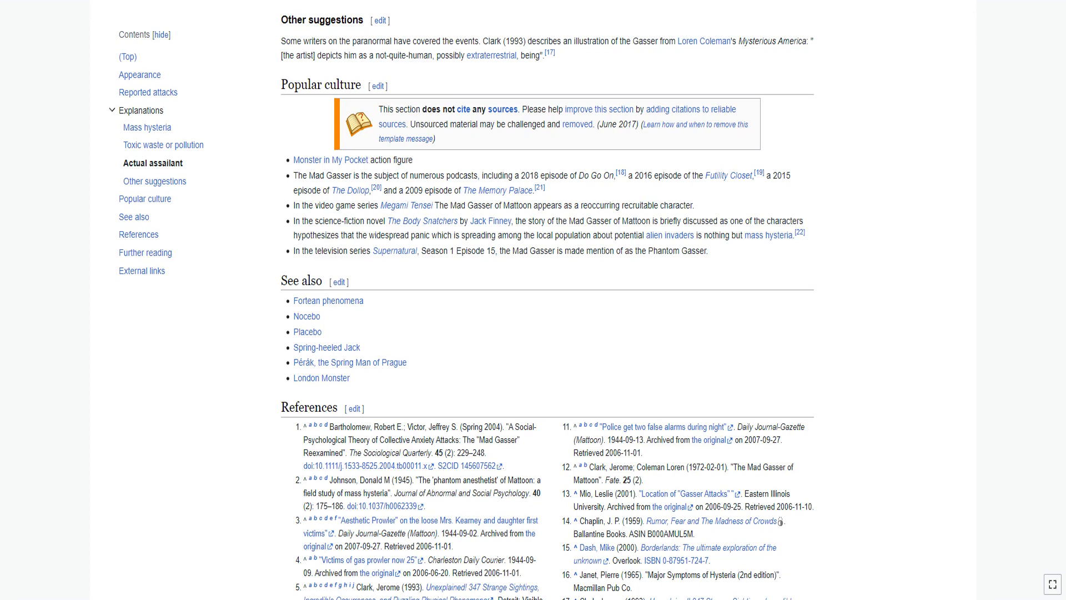
scroll(down, 3)
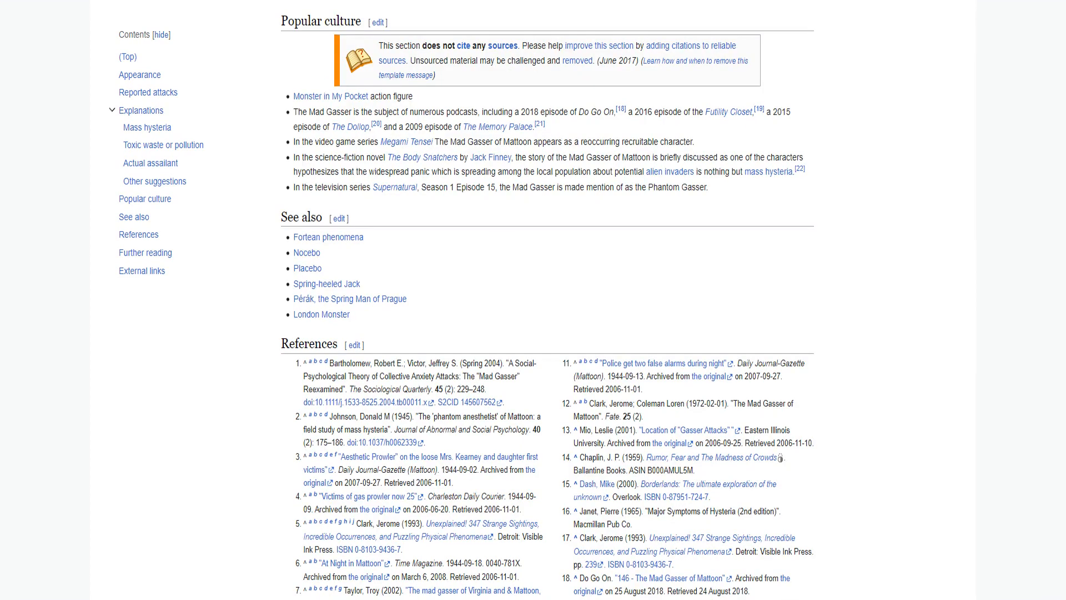